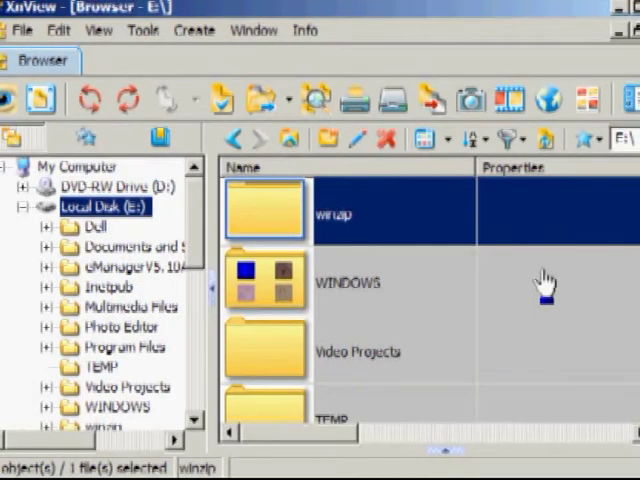
mouse_move(484, 276)
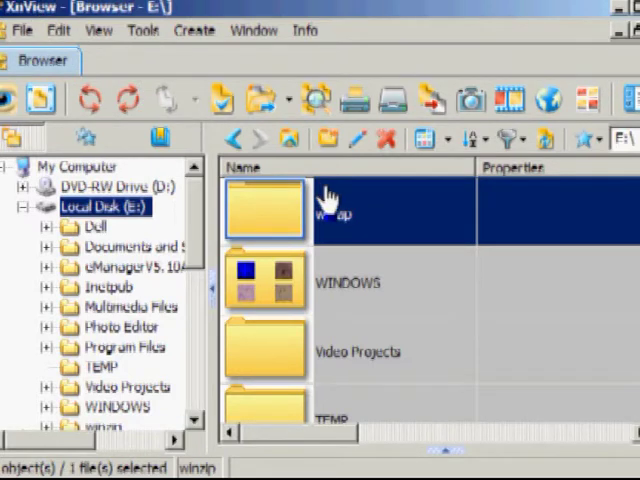
mouse_move(256, 204)
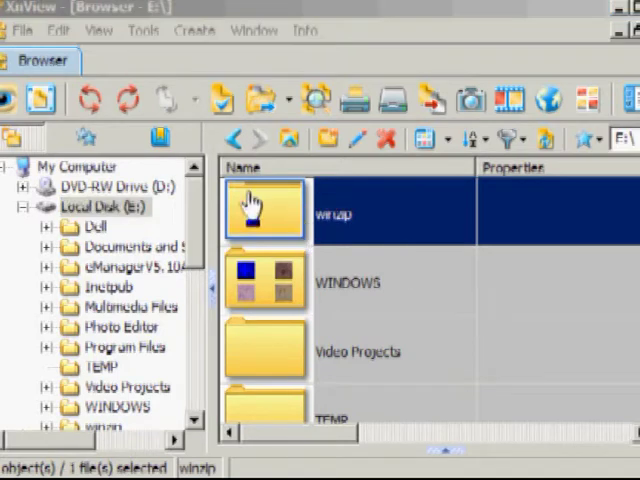
Step: Browse into the E:\TEMP folder to see IMG_1570.jpg at 3264x2448, 4.28 MB, 72 DPI
scroll(down, 3)
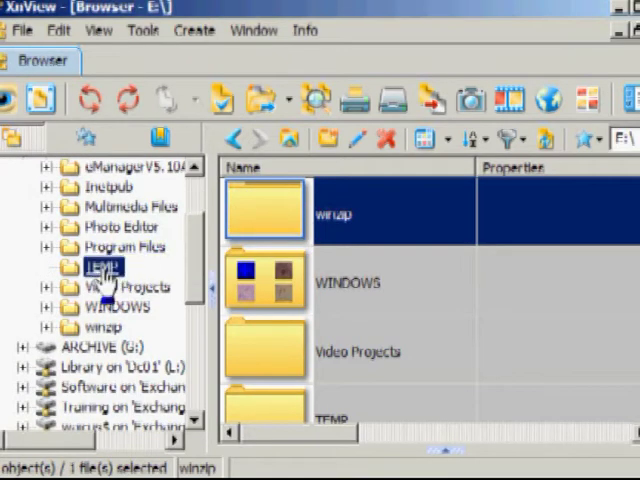
double_click(100, 266)
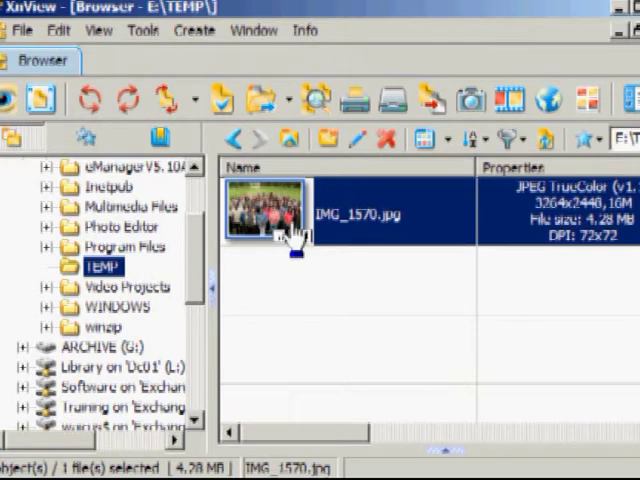
mouse_move(620, 224)
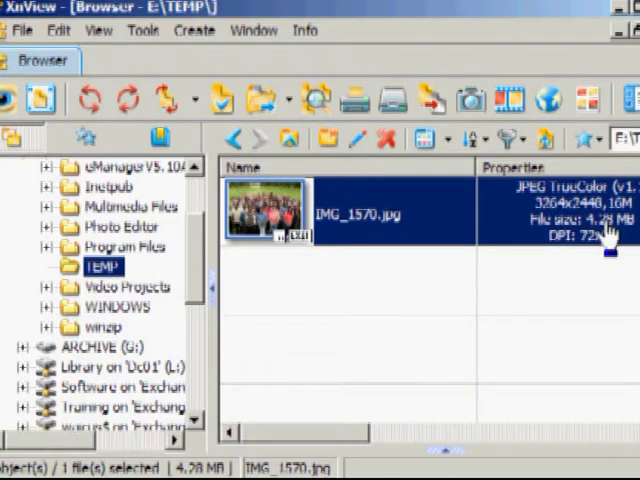
mouse_move(280, 224)
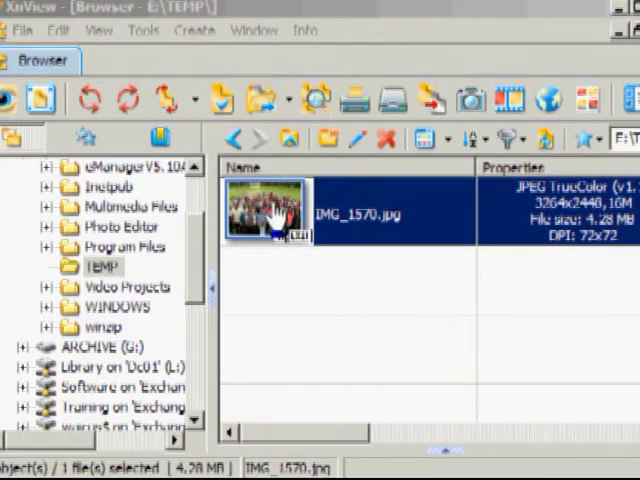
Step: View IMG_1570.jpg at real pixel size, then return to the fit-to-window view
double_click(270, 204)
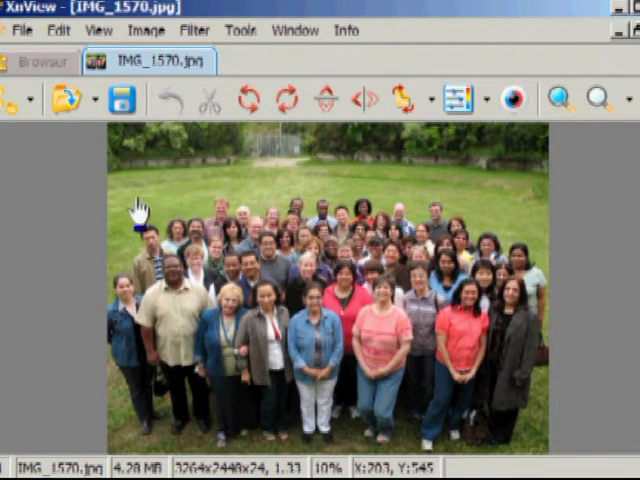
click(92, 30)
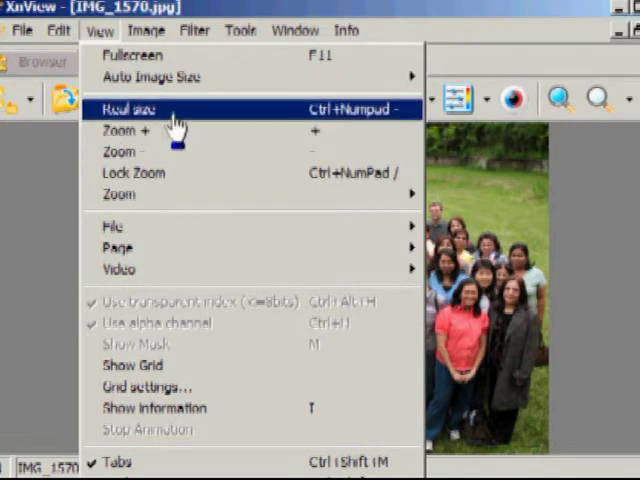
click(124, 104)
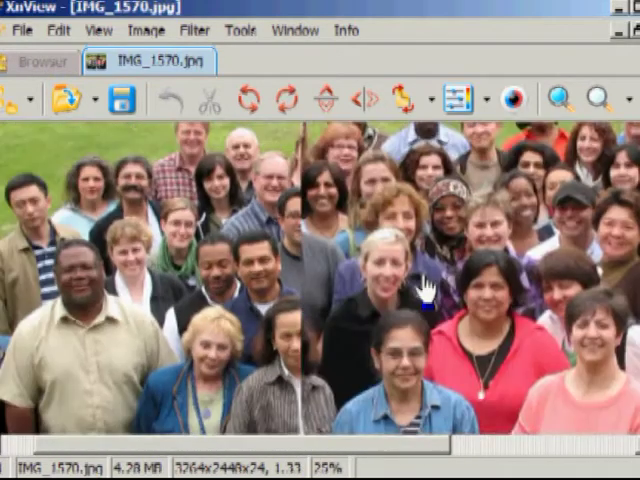
click(596, 98)
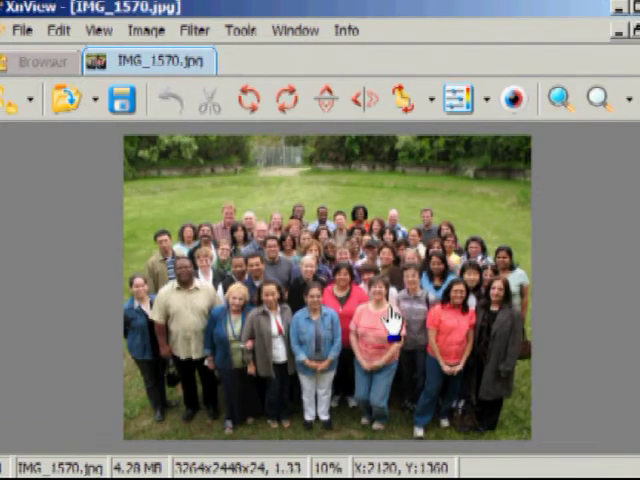
Step: Resize the photo to a 3-inch print width with Keep ratio, giving 216x162 pixels
click(148, 30)
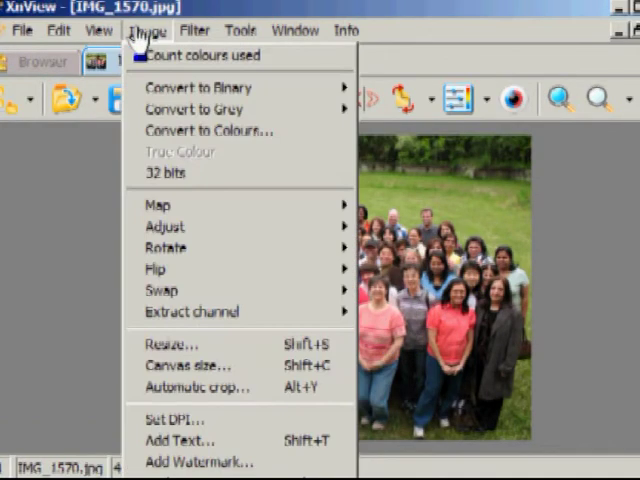
click(164, 344)
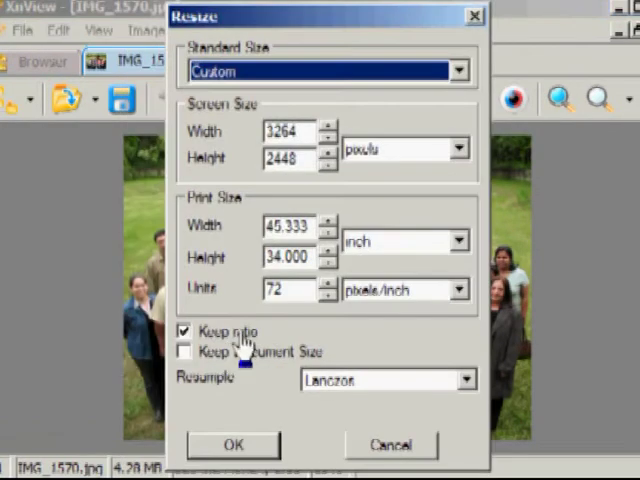
mouse_move(204, 270)
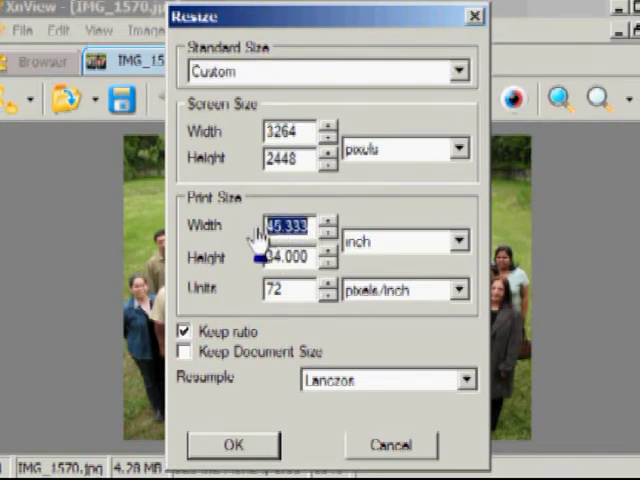
text(3)
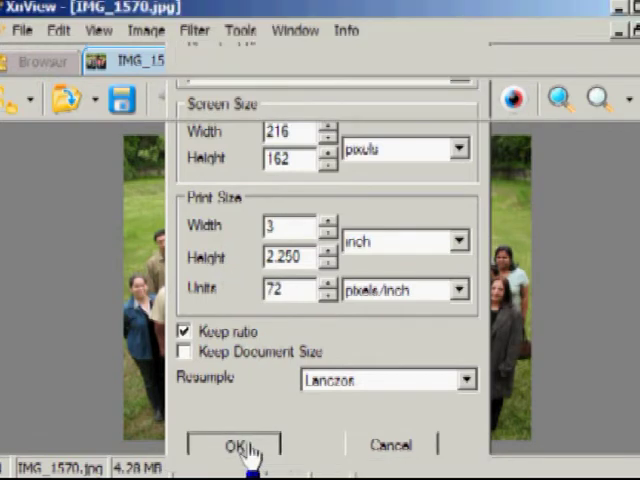
click(238, 444)
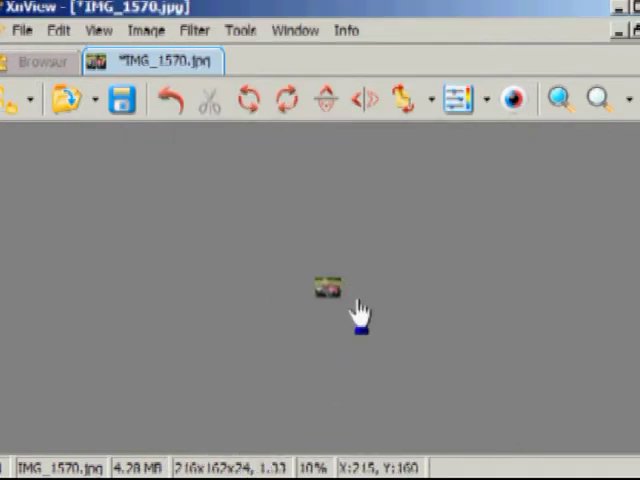
Step: Start Save As to store the resized photo as IMG_1570 (small).jpg in TEMP
click(98, 30)
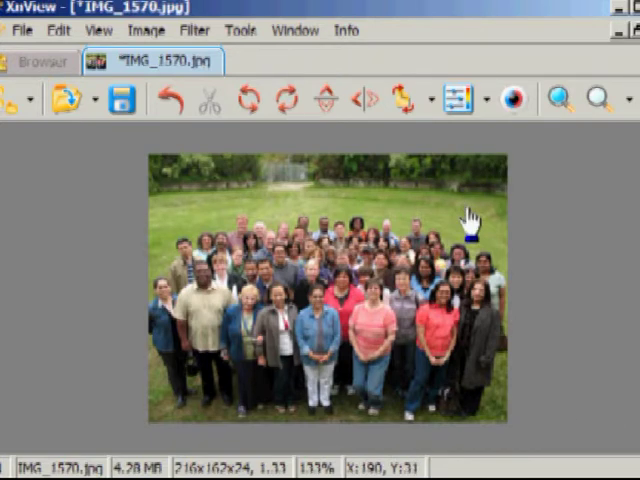
mouse_move(470, 228)
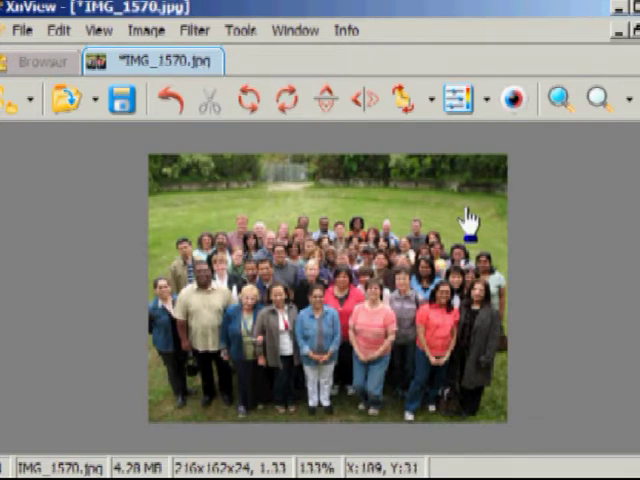
click(20, 30)
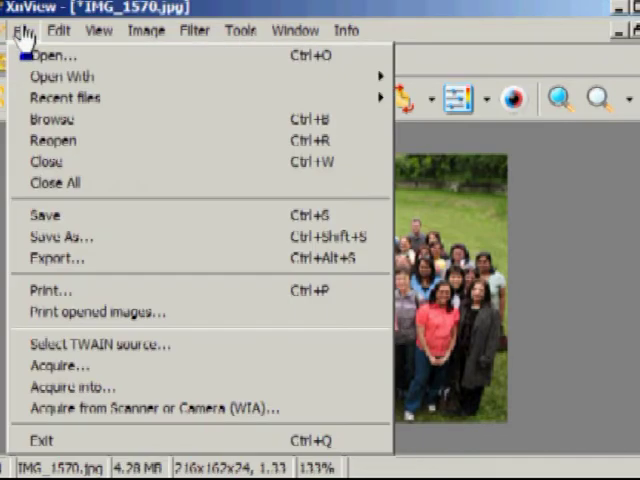
click(60, 236)
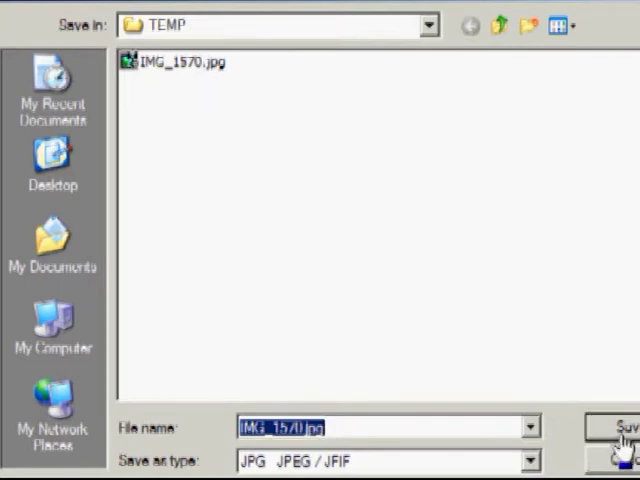
mouse_move(630, 36)
text( (small))
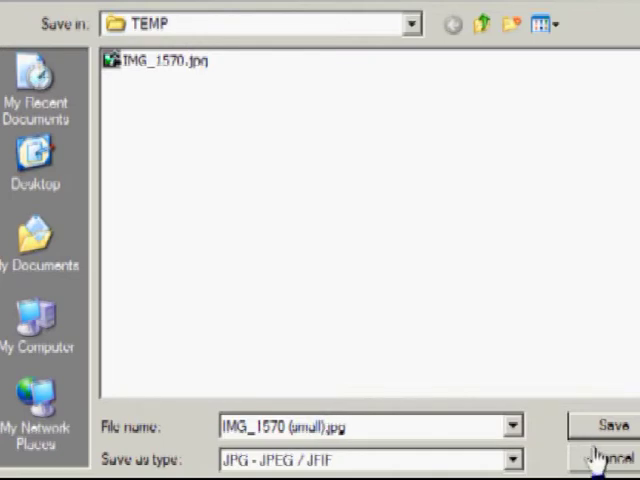
Step: Show TEMP in Details view: the 25 KB small copy beside the 4,380 KB original
click(596, 424)
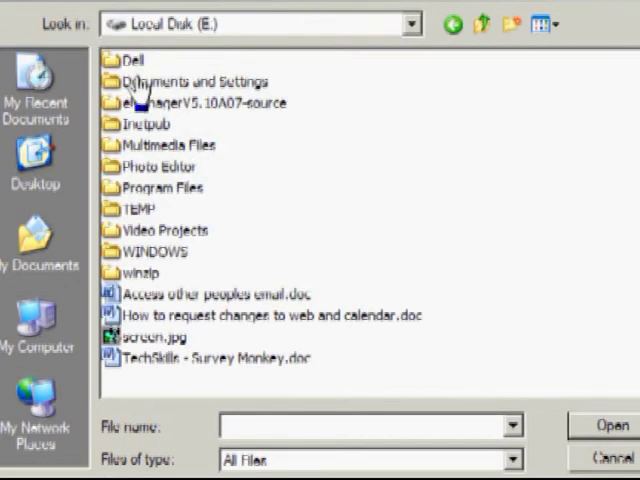
double_click(158, 204)
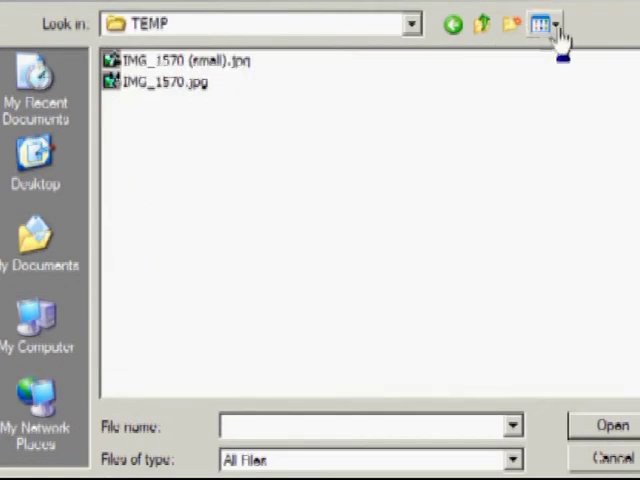
click(548, 24)
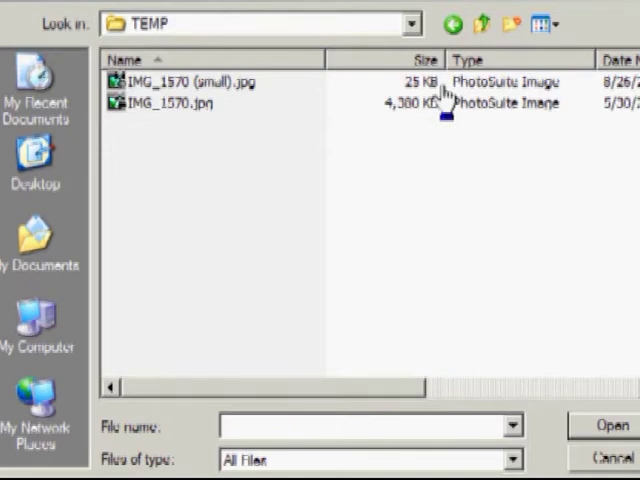
mouse_move(378, 190)
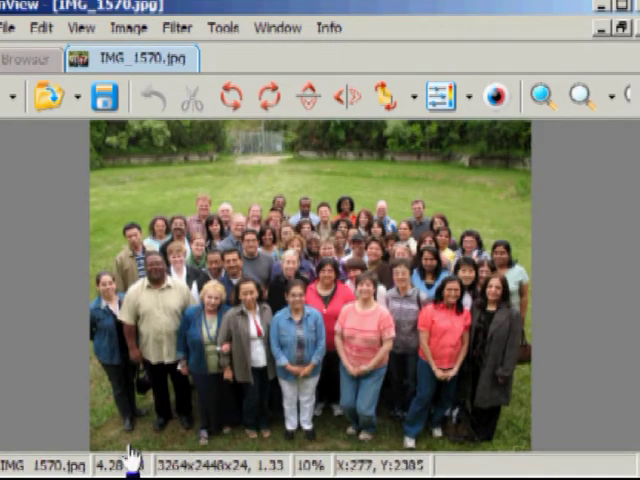
mouse_move(510, 456)
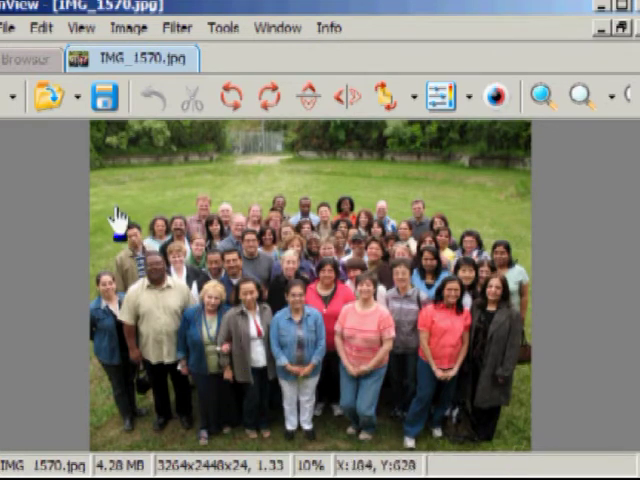
mouse_move(96, 204)
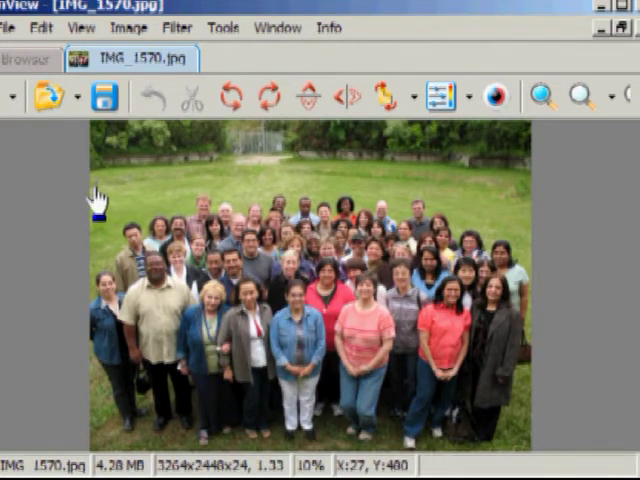
Step: Select a band around the group and crop IMG_1570.jpg to 3164x1280 pixels
drag(88, 192, 364, 386)
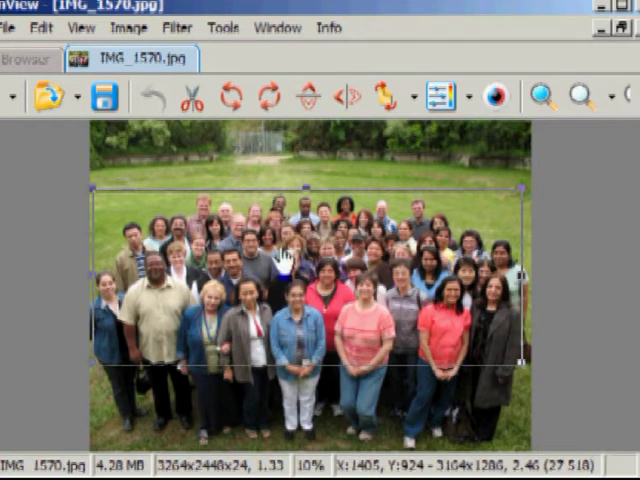
click(40, 28)
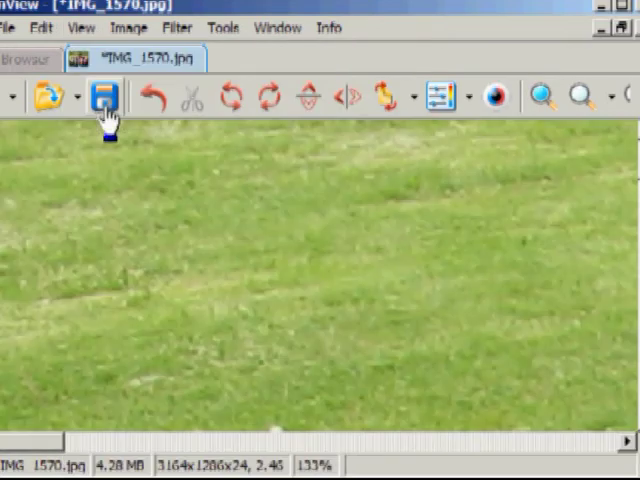
mouse_move(518, 450)
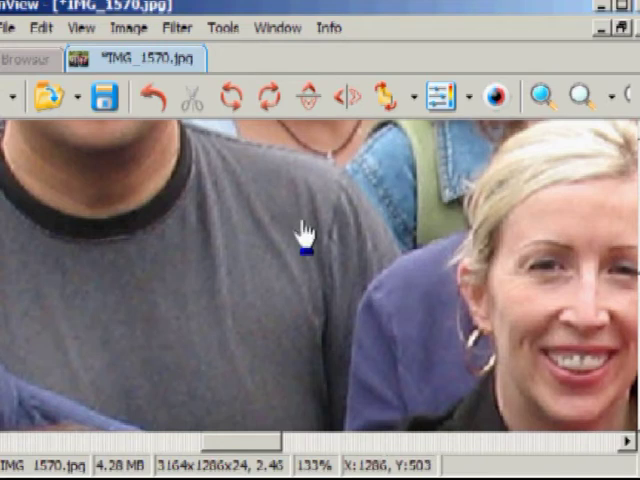
Step: Resize the cropped photo to 3 inches wide with Keep ratio, about 216x86 pixels
click(132, 28)
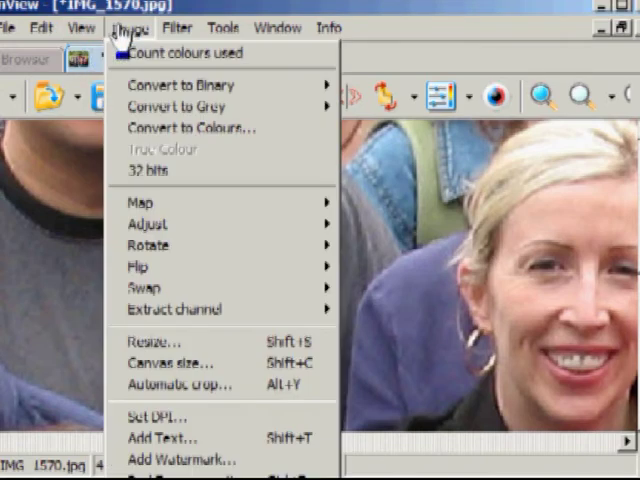
mouse_move(160, 340)
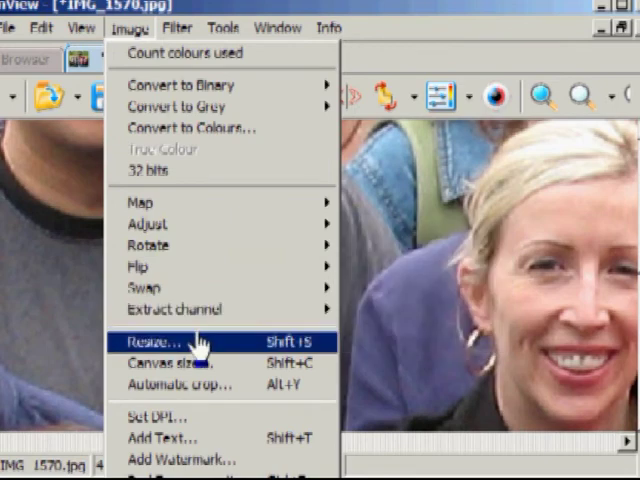
click(148, 342)
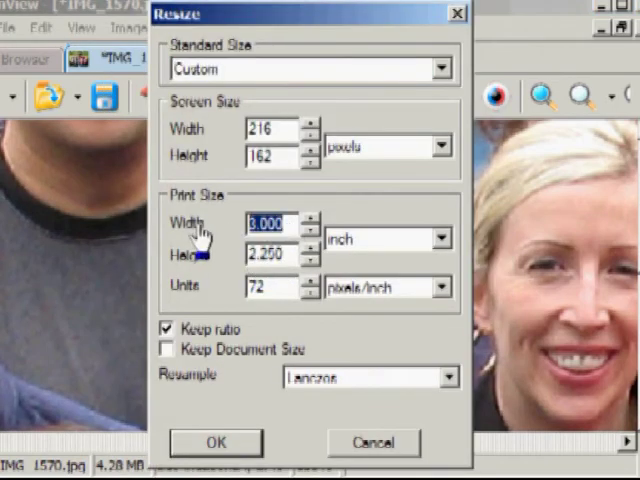
click(214, 442)
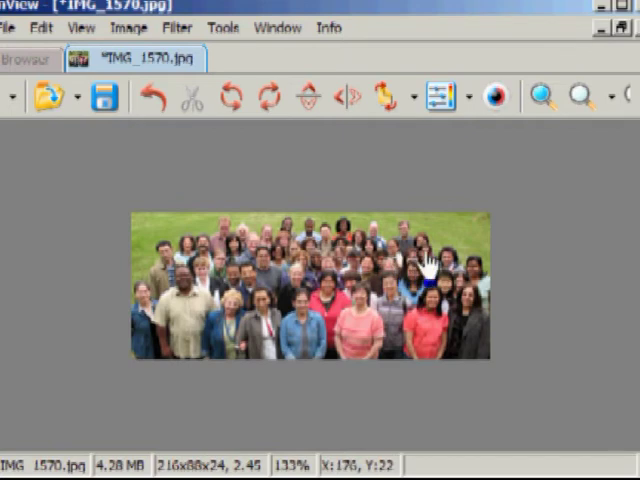
mouse_move(424, 270)
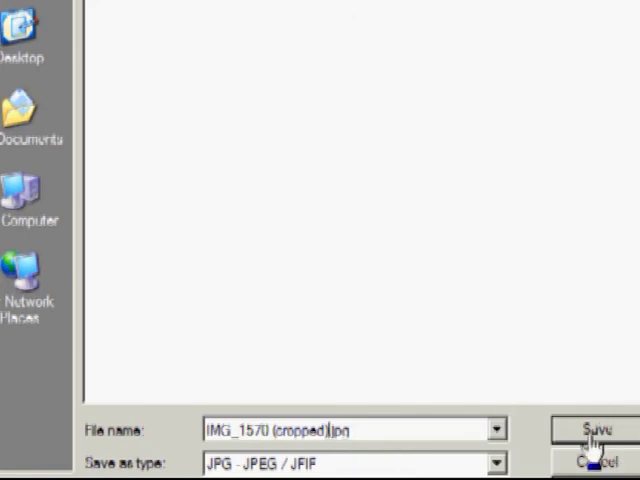
Step: Save the result as IMG_1570 (cropped).jpg, then start browsing for another file
click(596, 430)
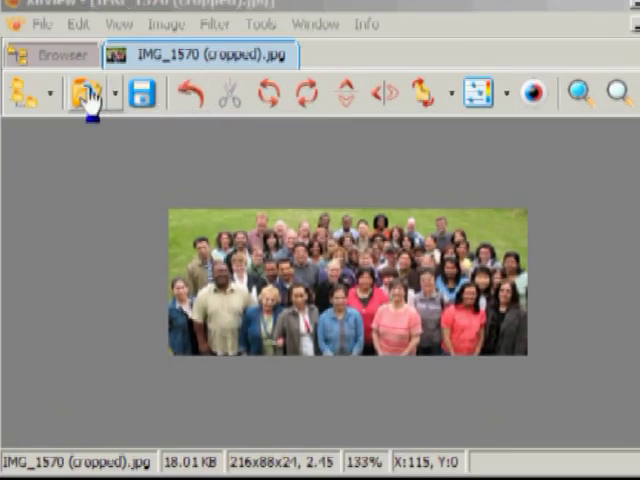
click(84, 92)
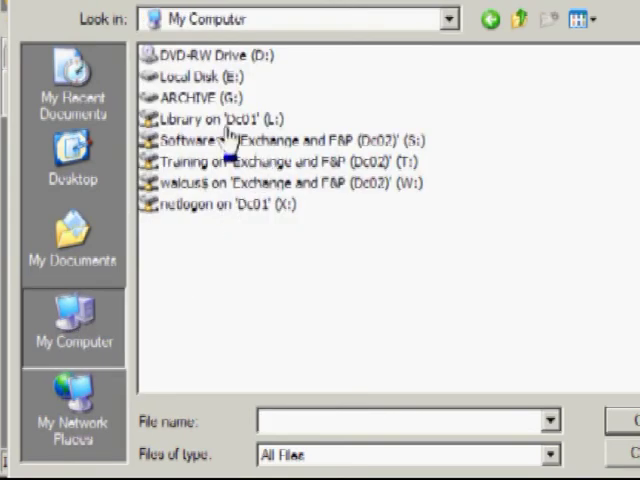